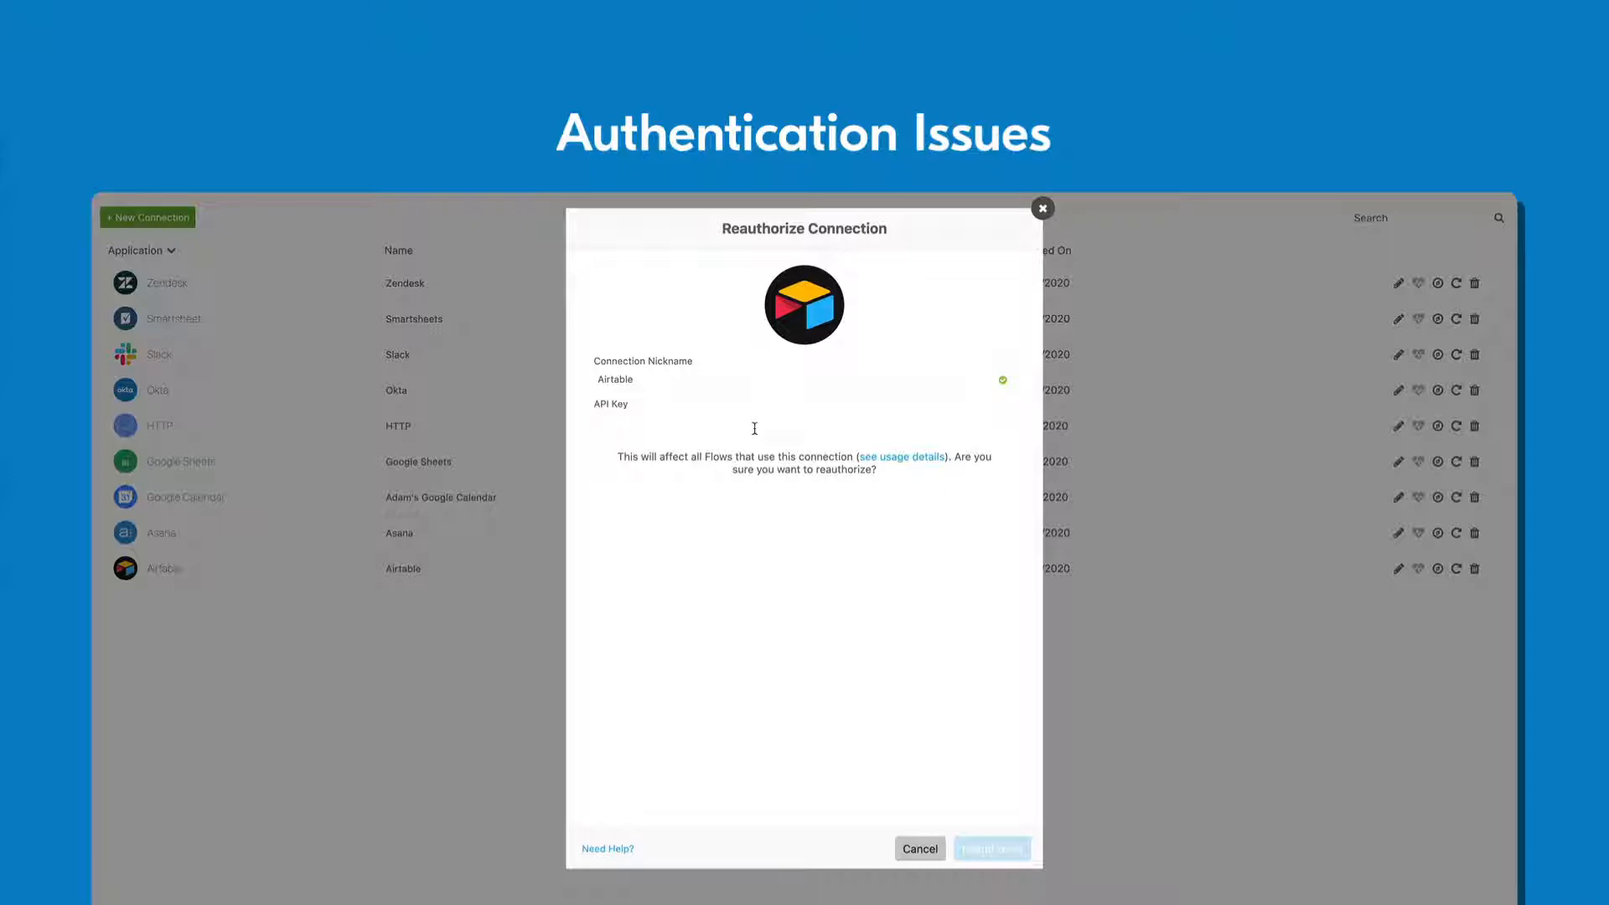
mouse_move(1257, 684)
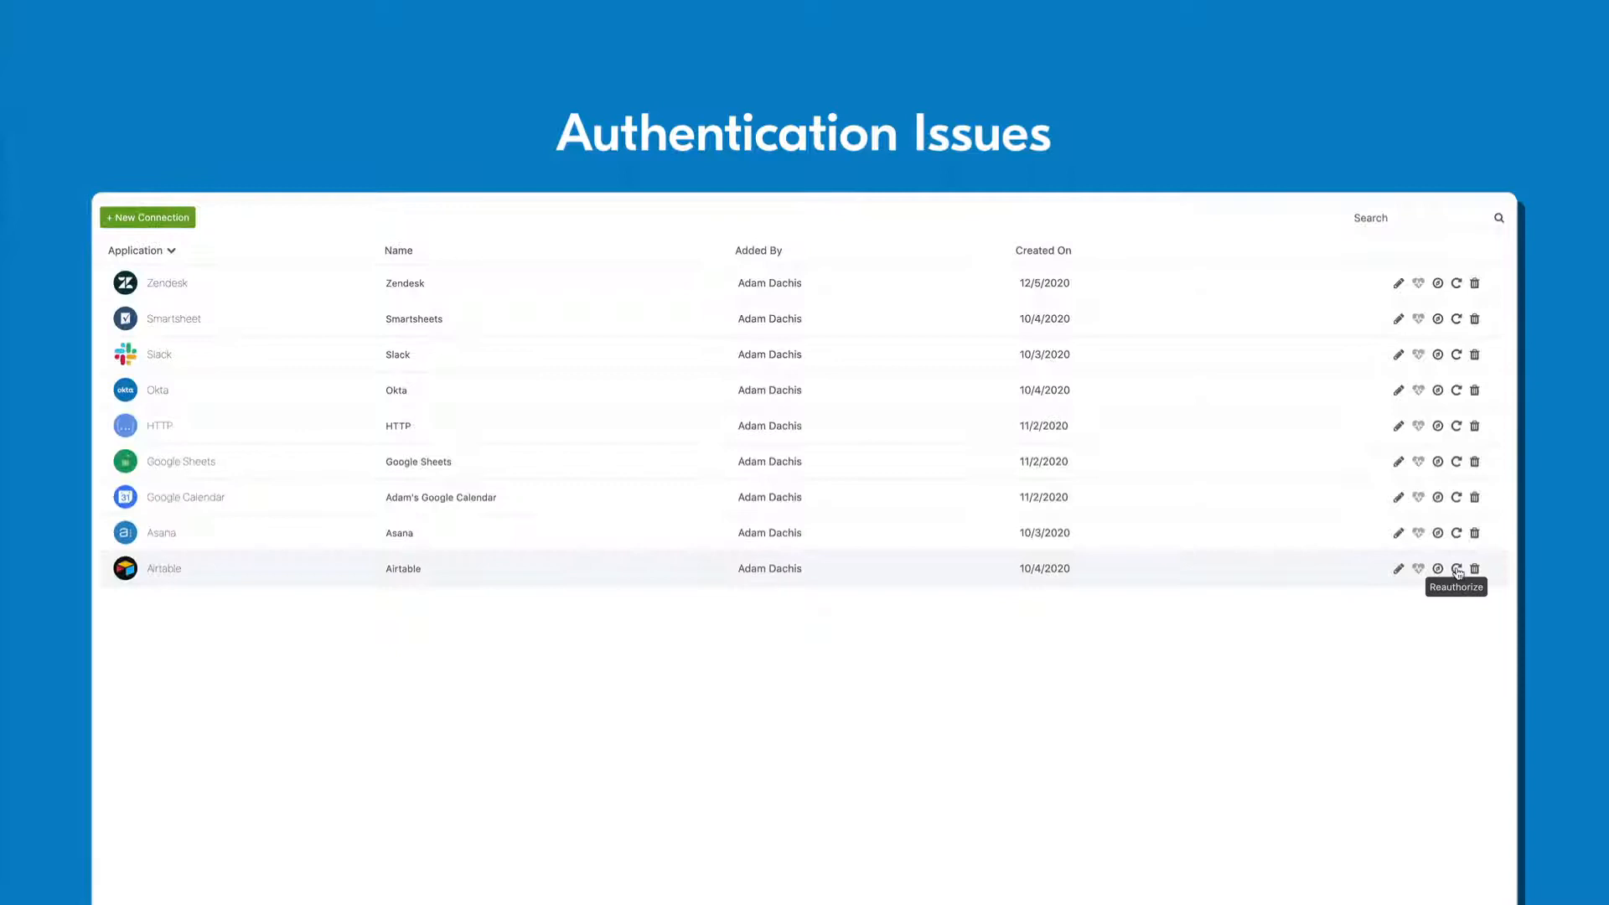
Step: Close the Airtable Reauthorize Connection dialog without entering an API key
left_click(1456, 569)
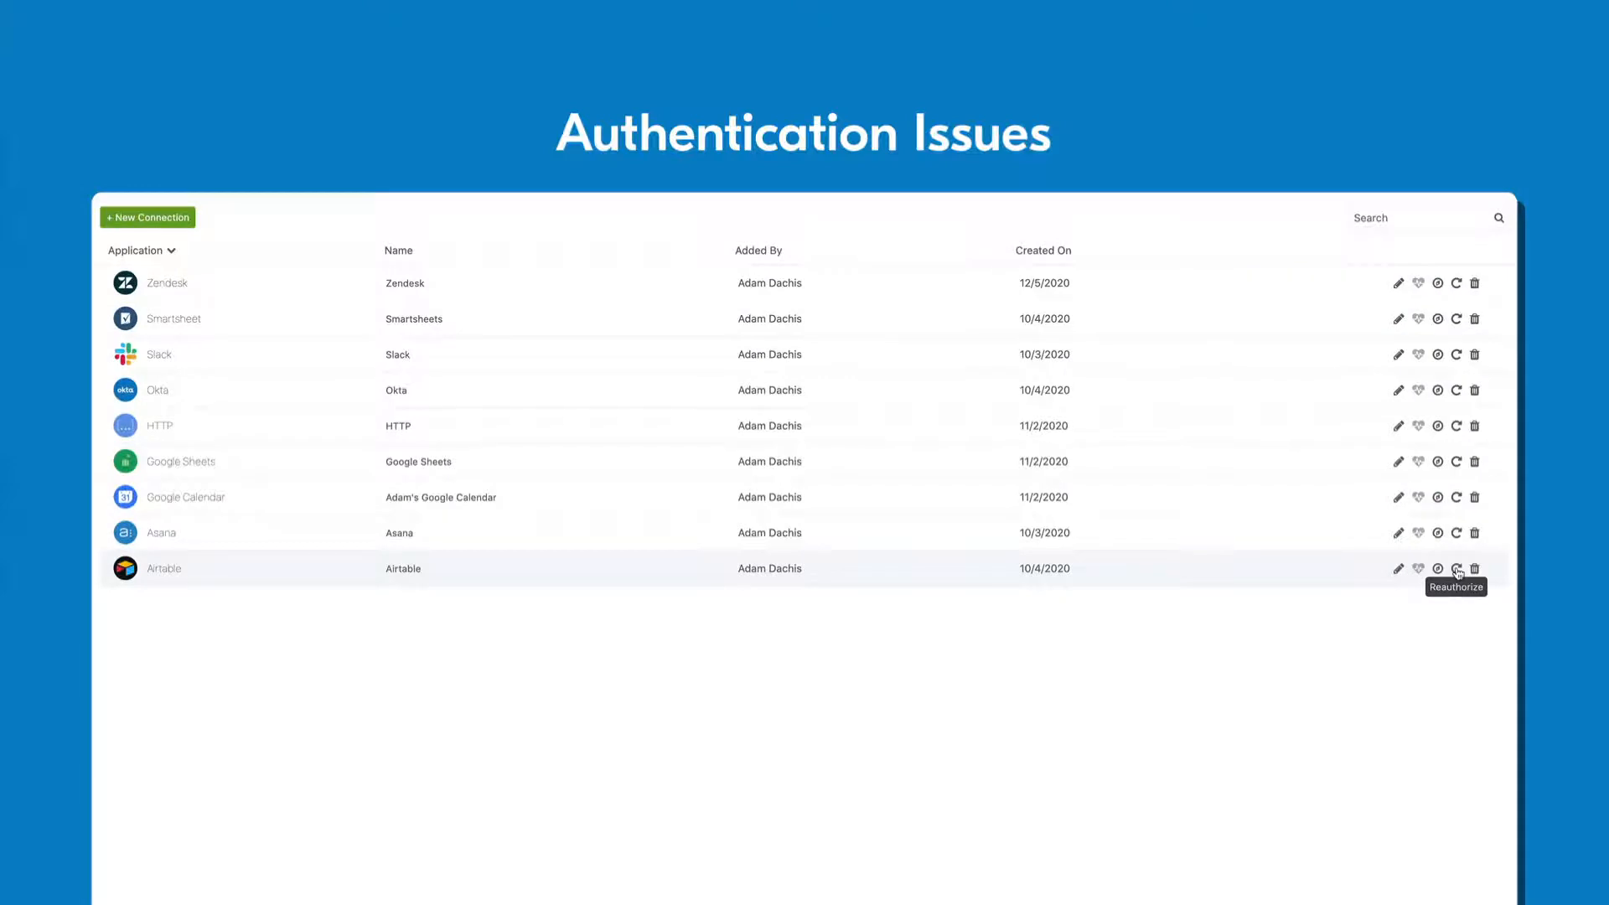
mouse_move(1037, 397)
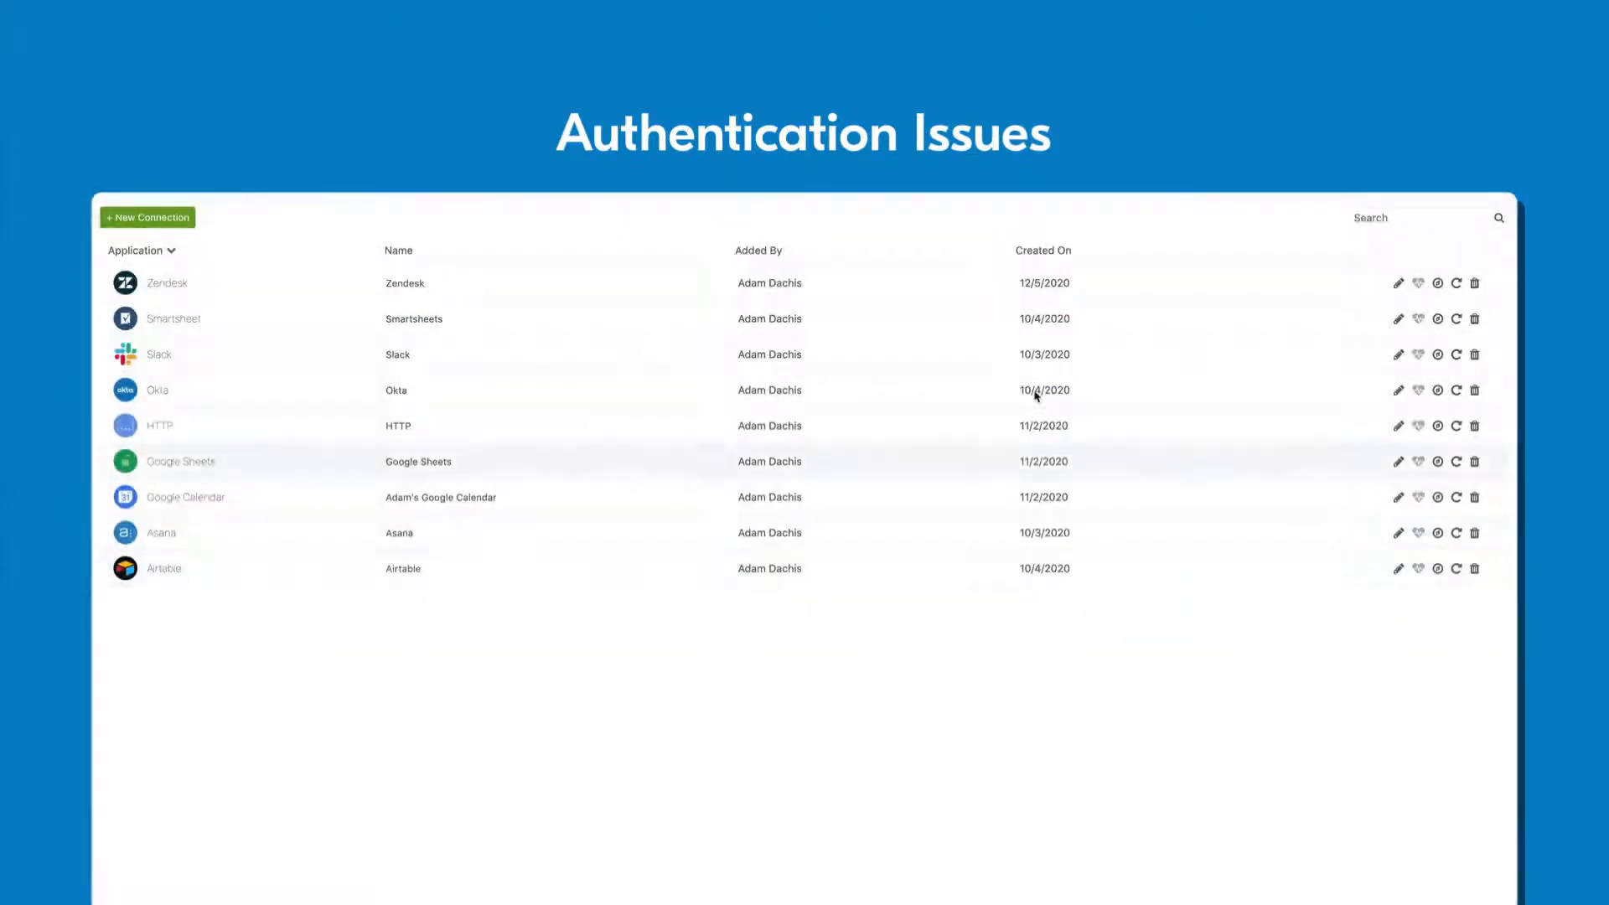
Step: Open the [UPDATE] Birthday Unification flow from the Flows list
left_click(149, 217)
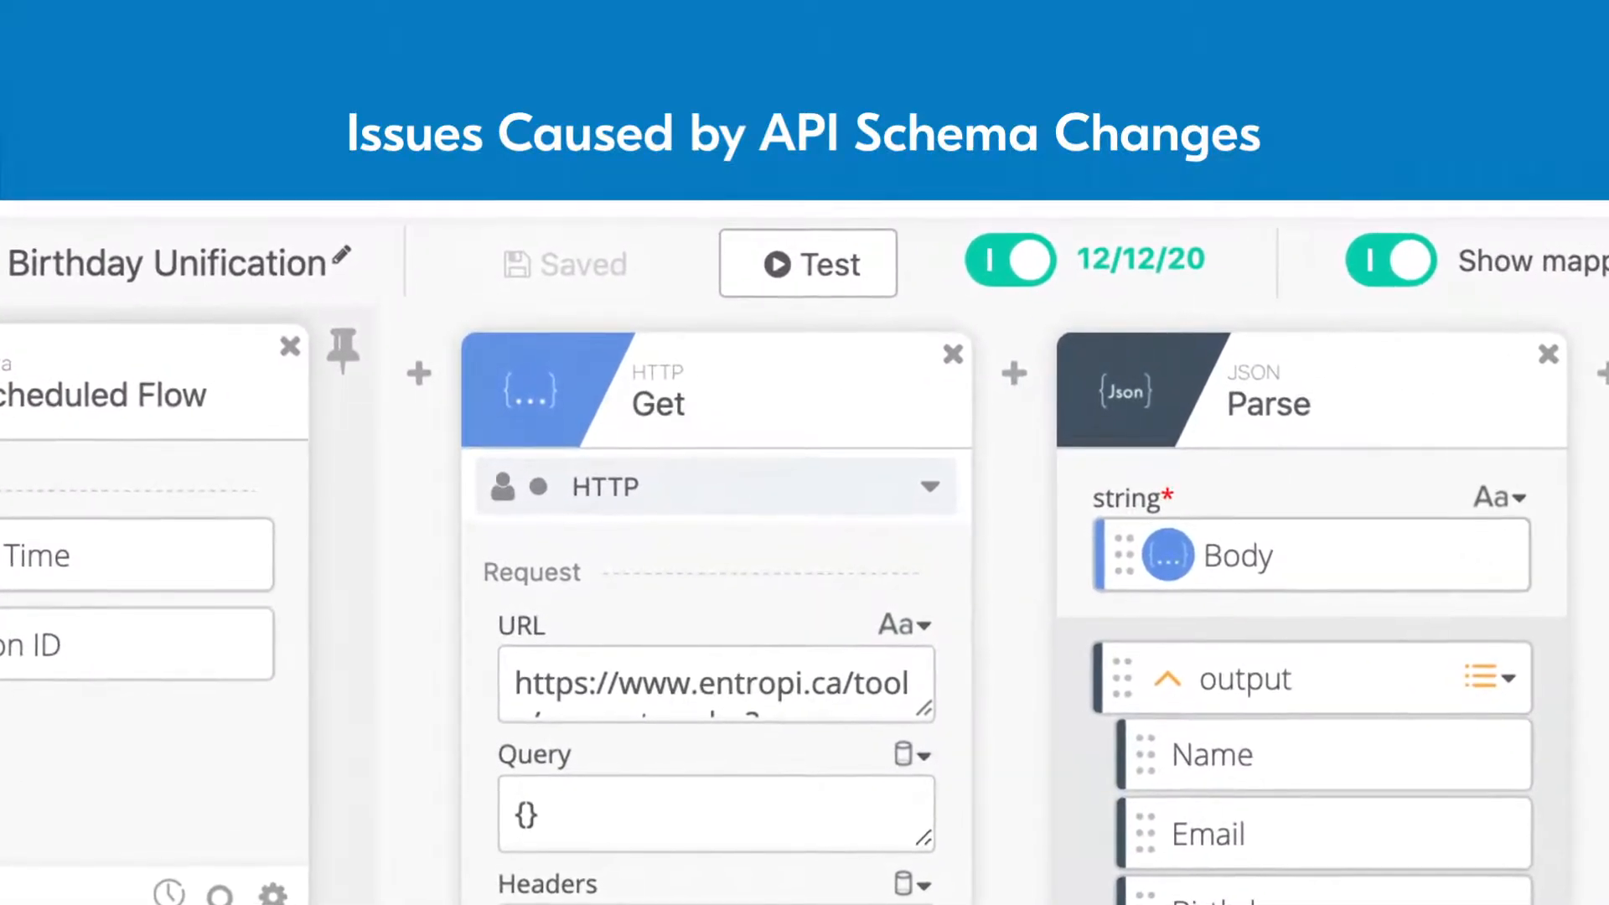
Step: Open Birthday Unification's Flow History and filter it to the four error runs
left_click(808, 263)
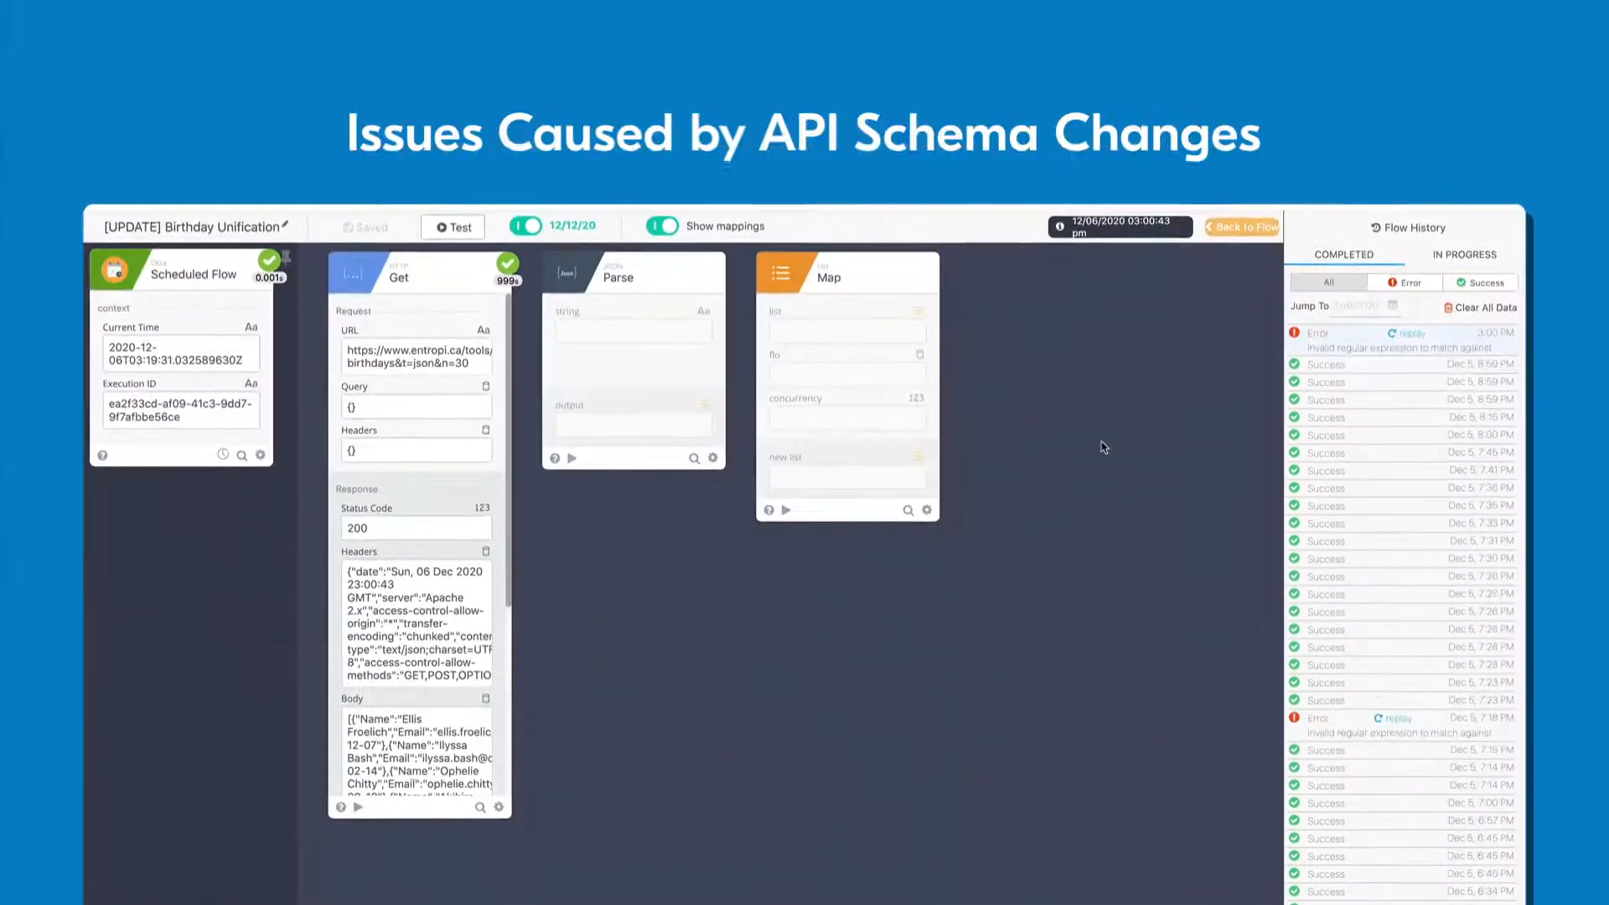
left_click(1405, 274)
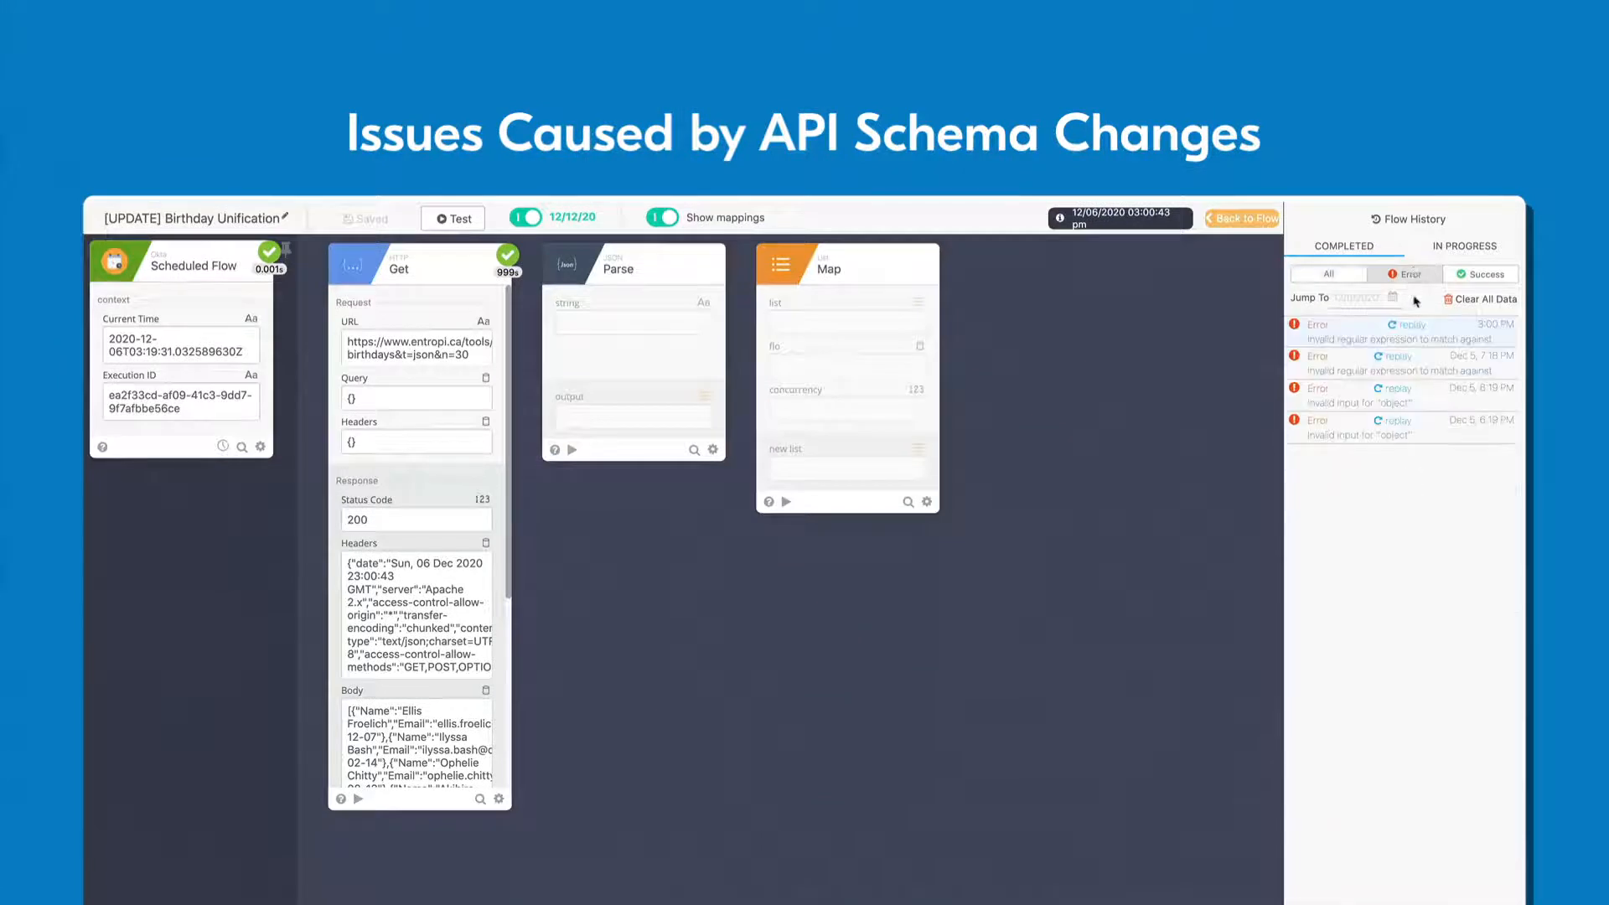
mouse_move(1401, 437)
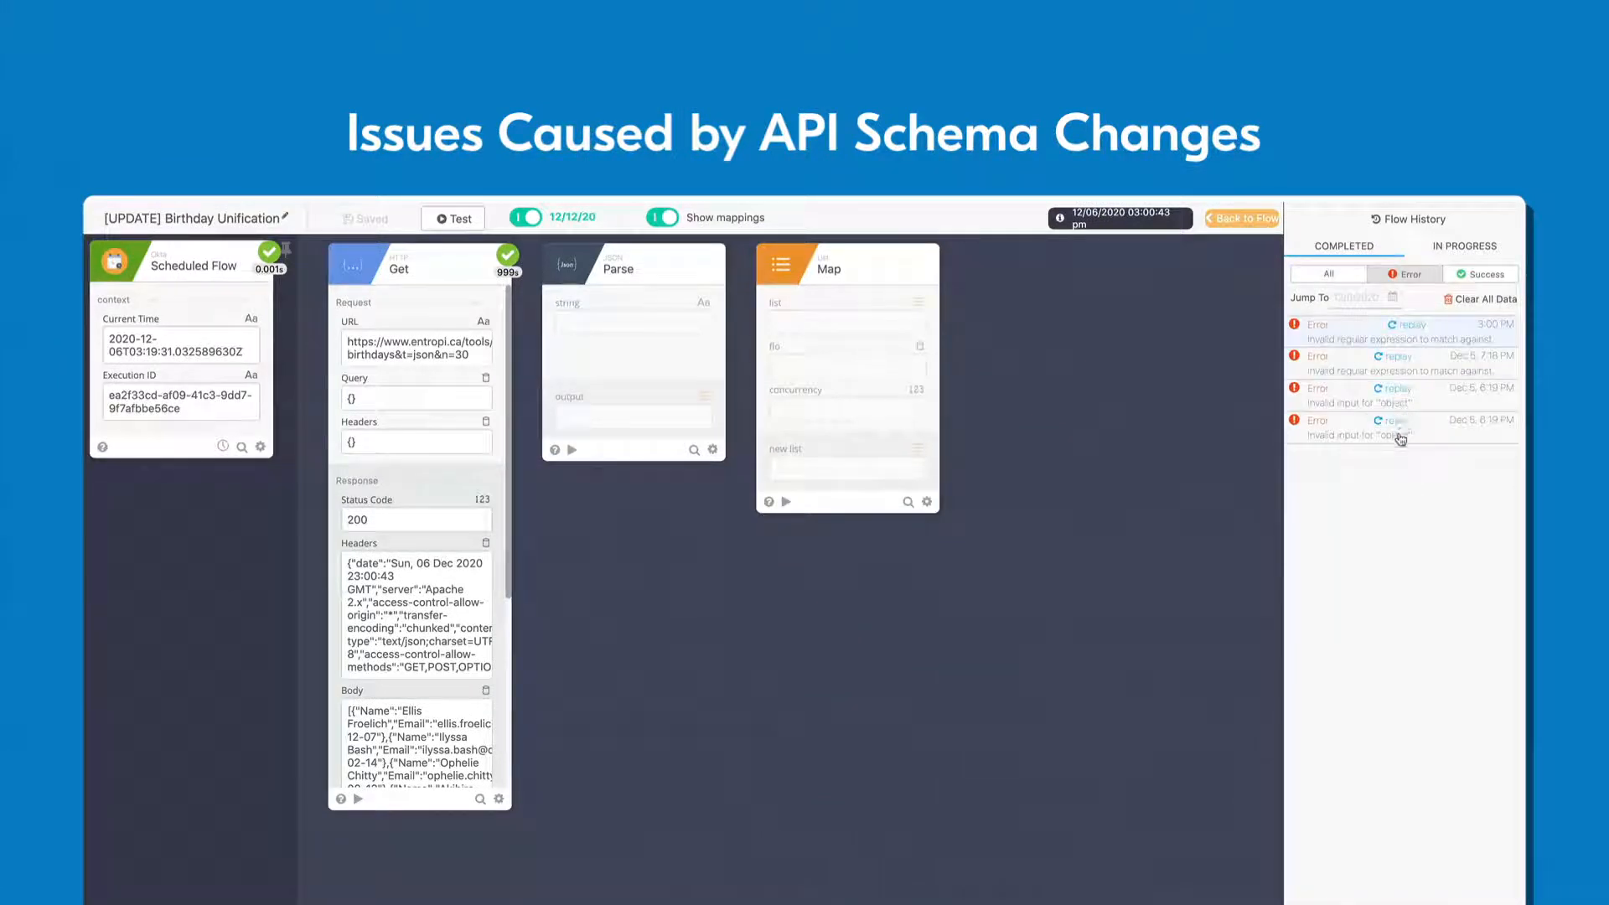
mouse_move(1398, 437)
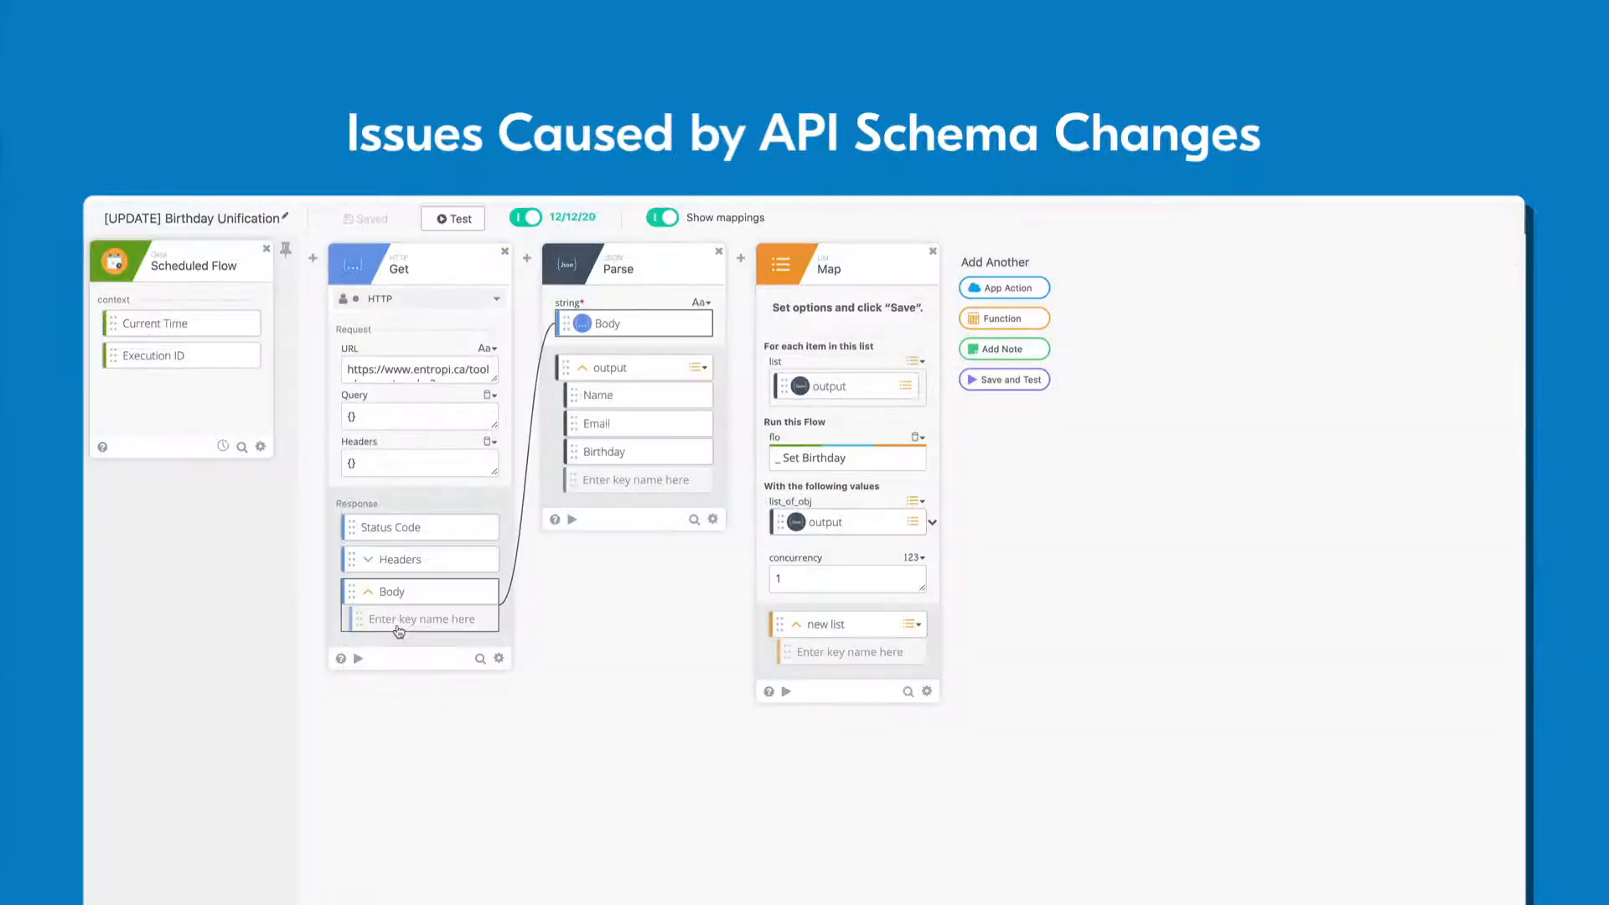
Step: Check the Parse card's Body mapping and open the replay of the failed Get step
left_click(488, 592)
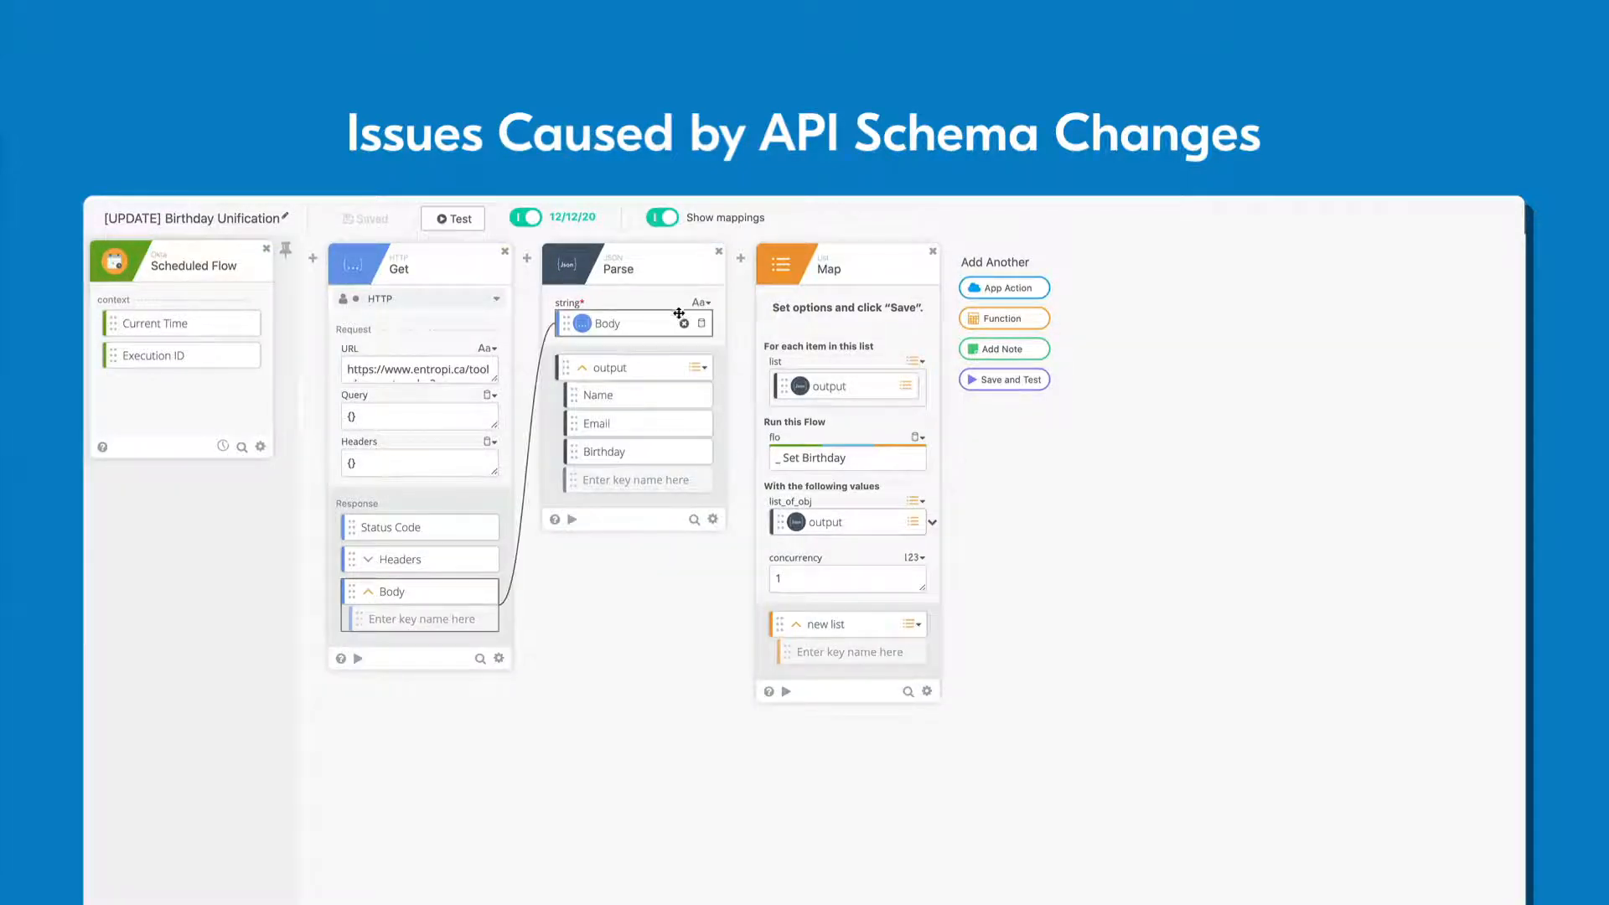
left_click(453, 218)
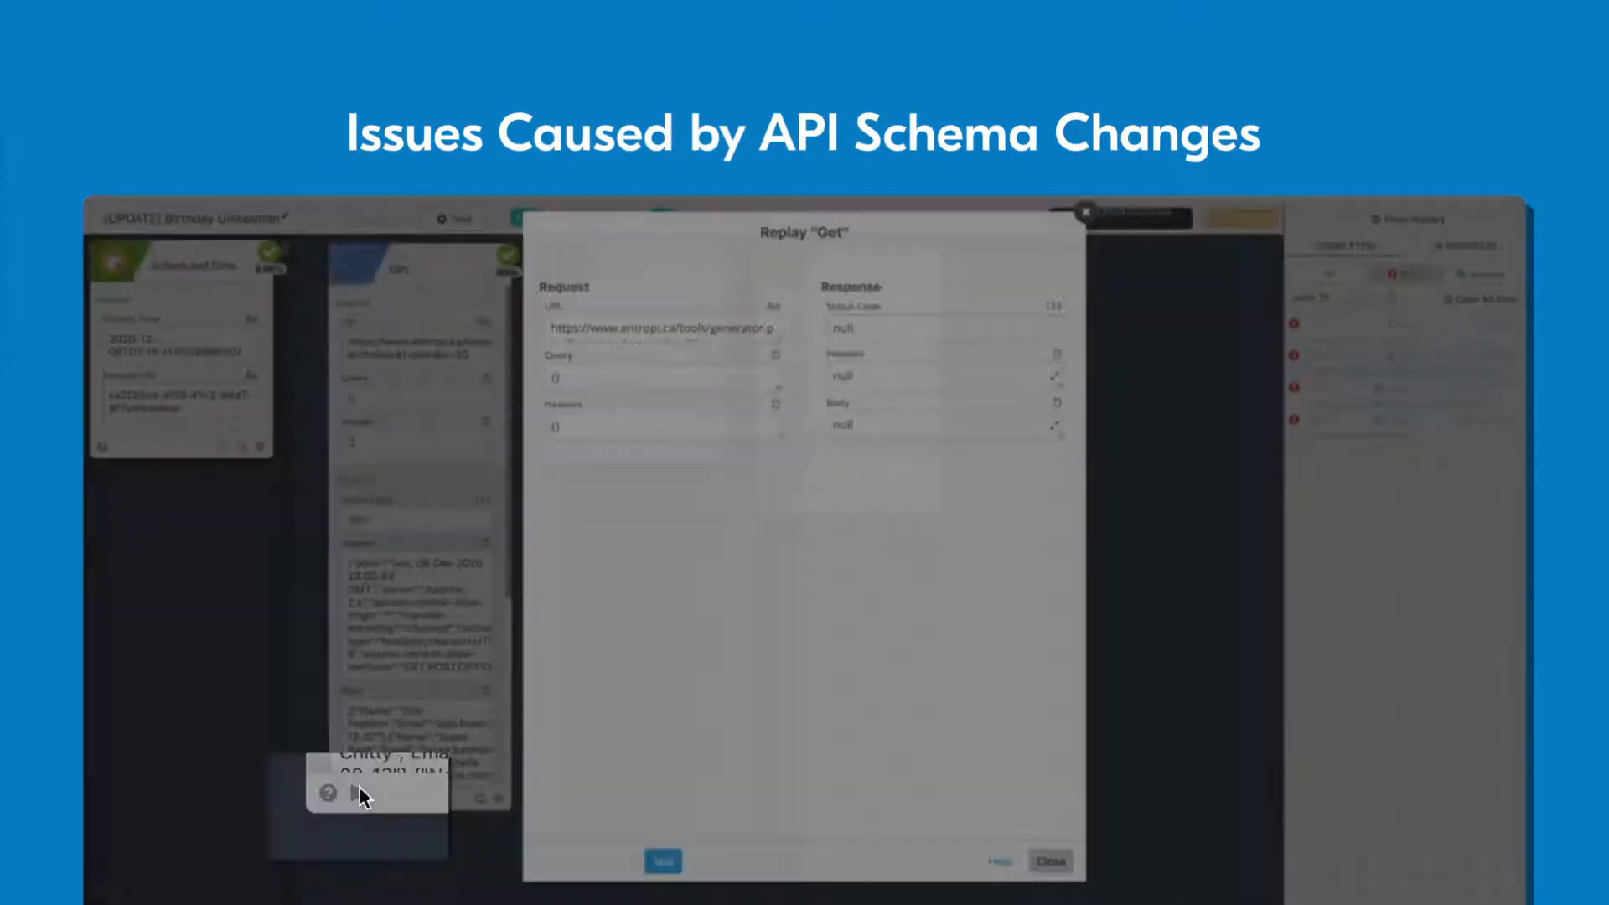
Step: Test the replayed Get request until it returns status 200, then close the replay
left_click(662, 861)
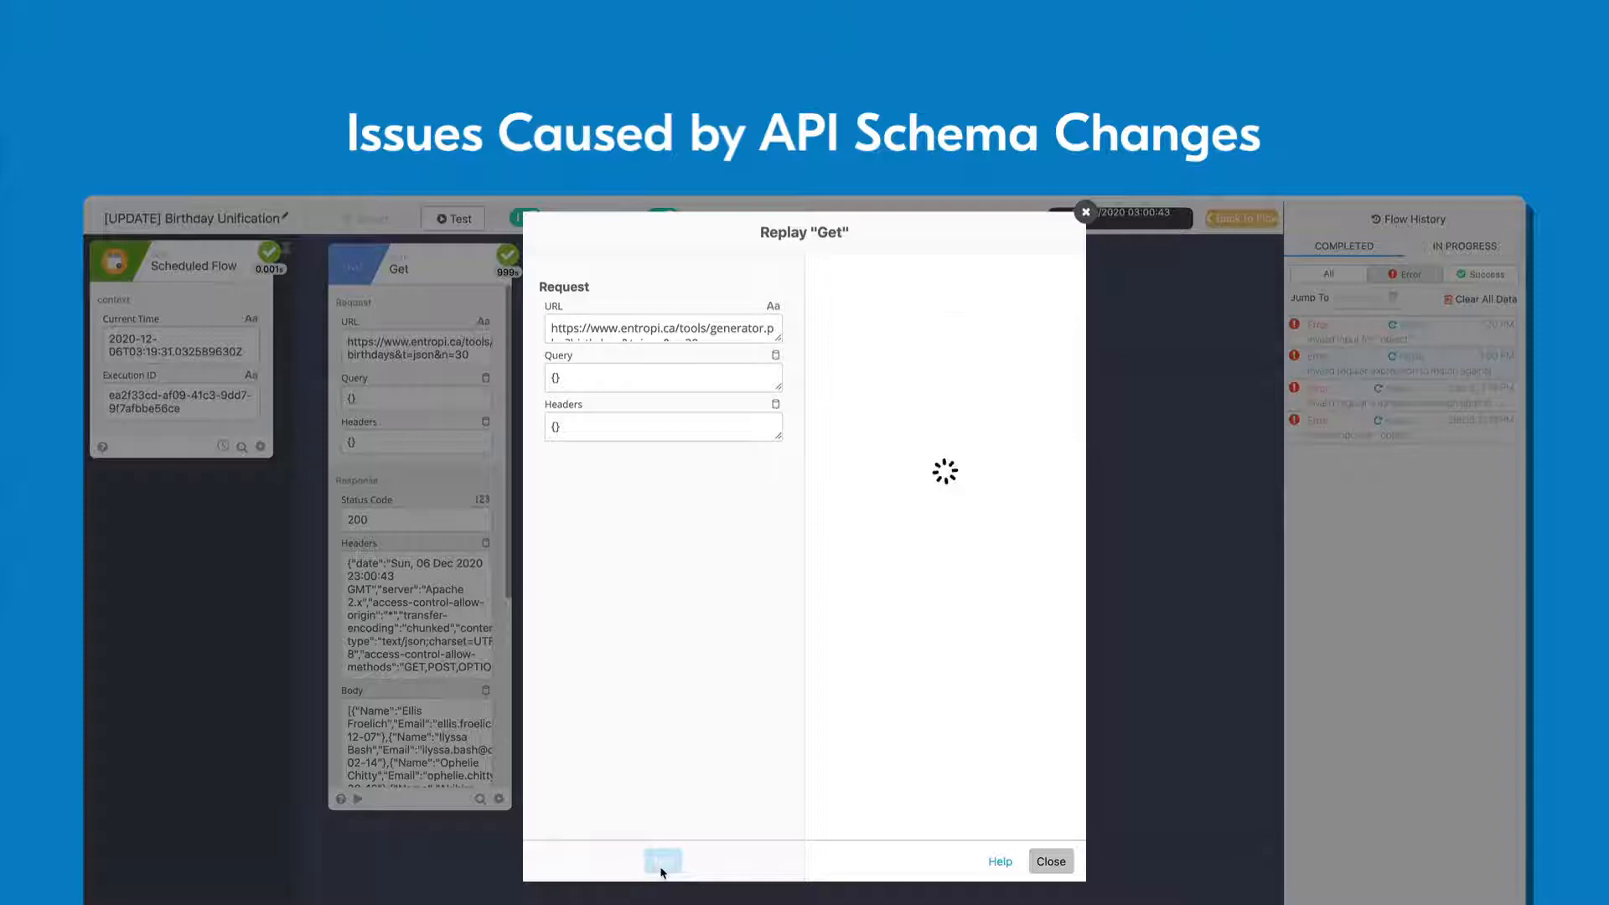
left_click(663, 861)
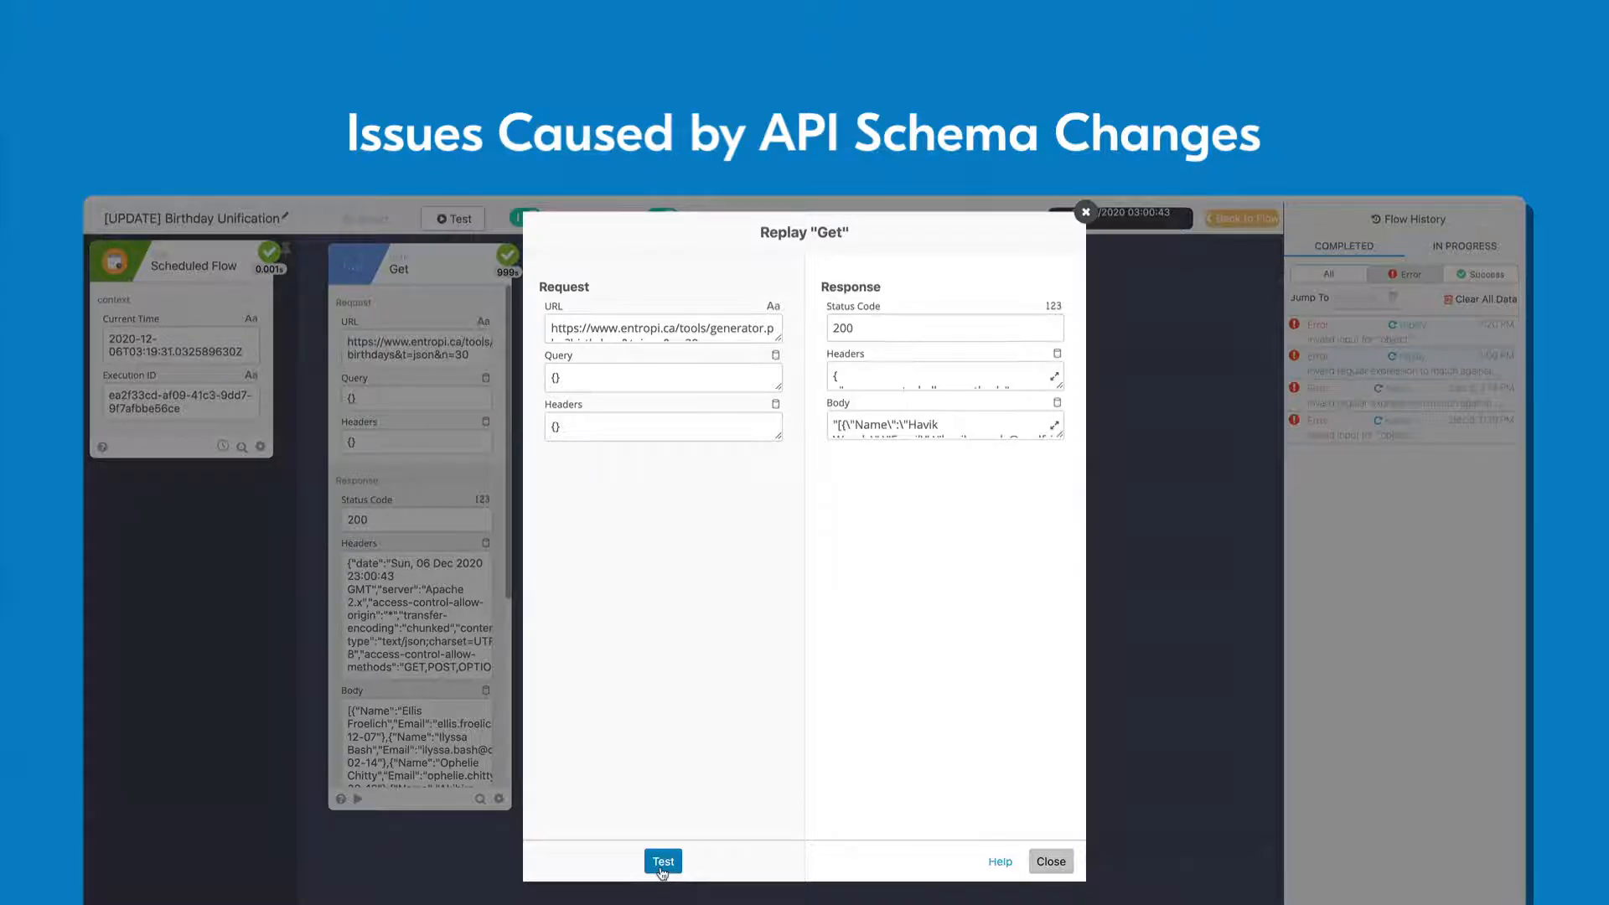
mouse_move(1059, 873)
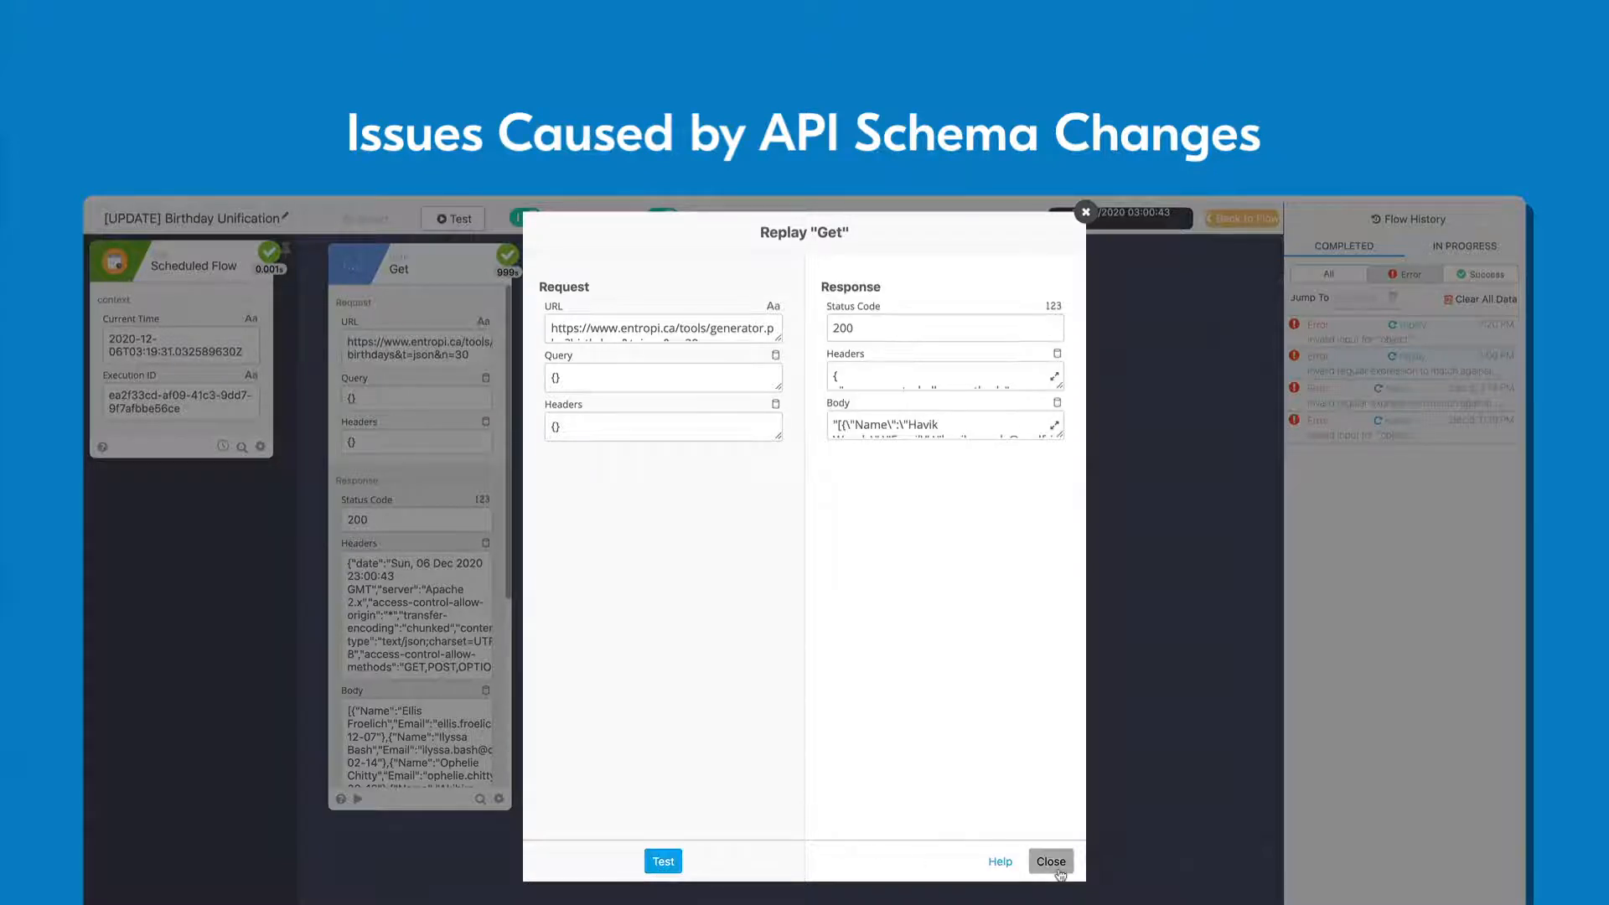
left_click(1050, 862)
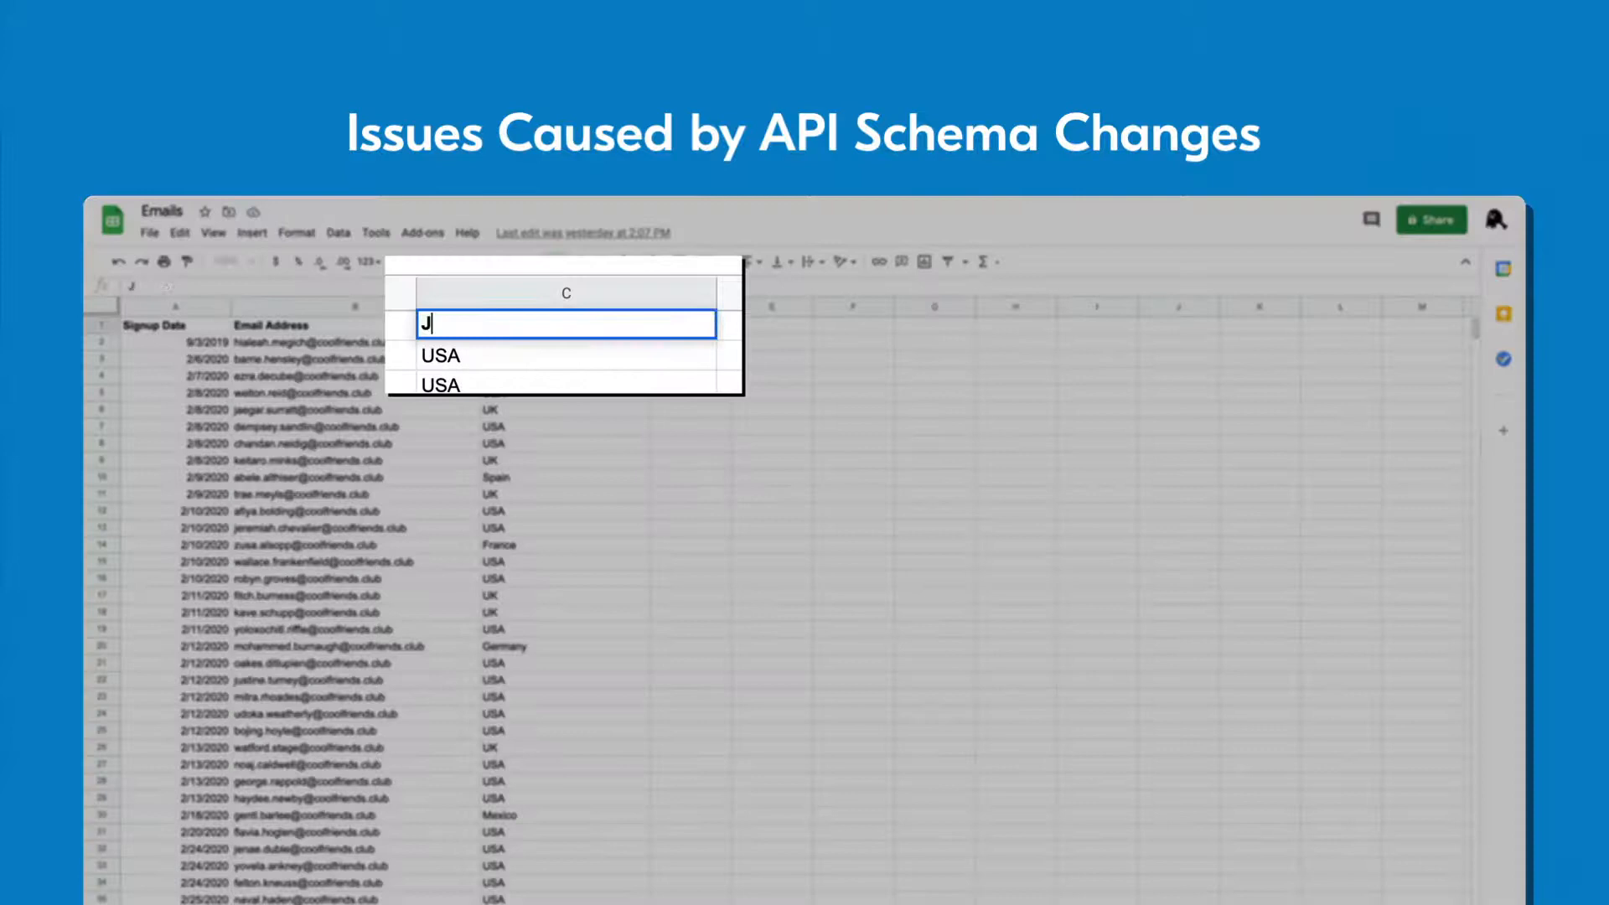
Step: Type 'erry Wa' into cell C1 of the Emails sheet
type("erry Wa")
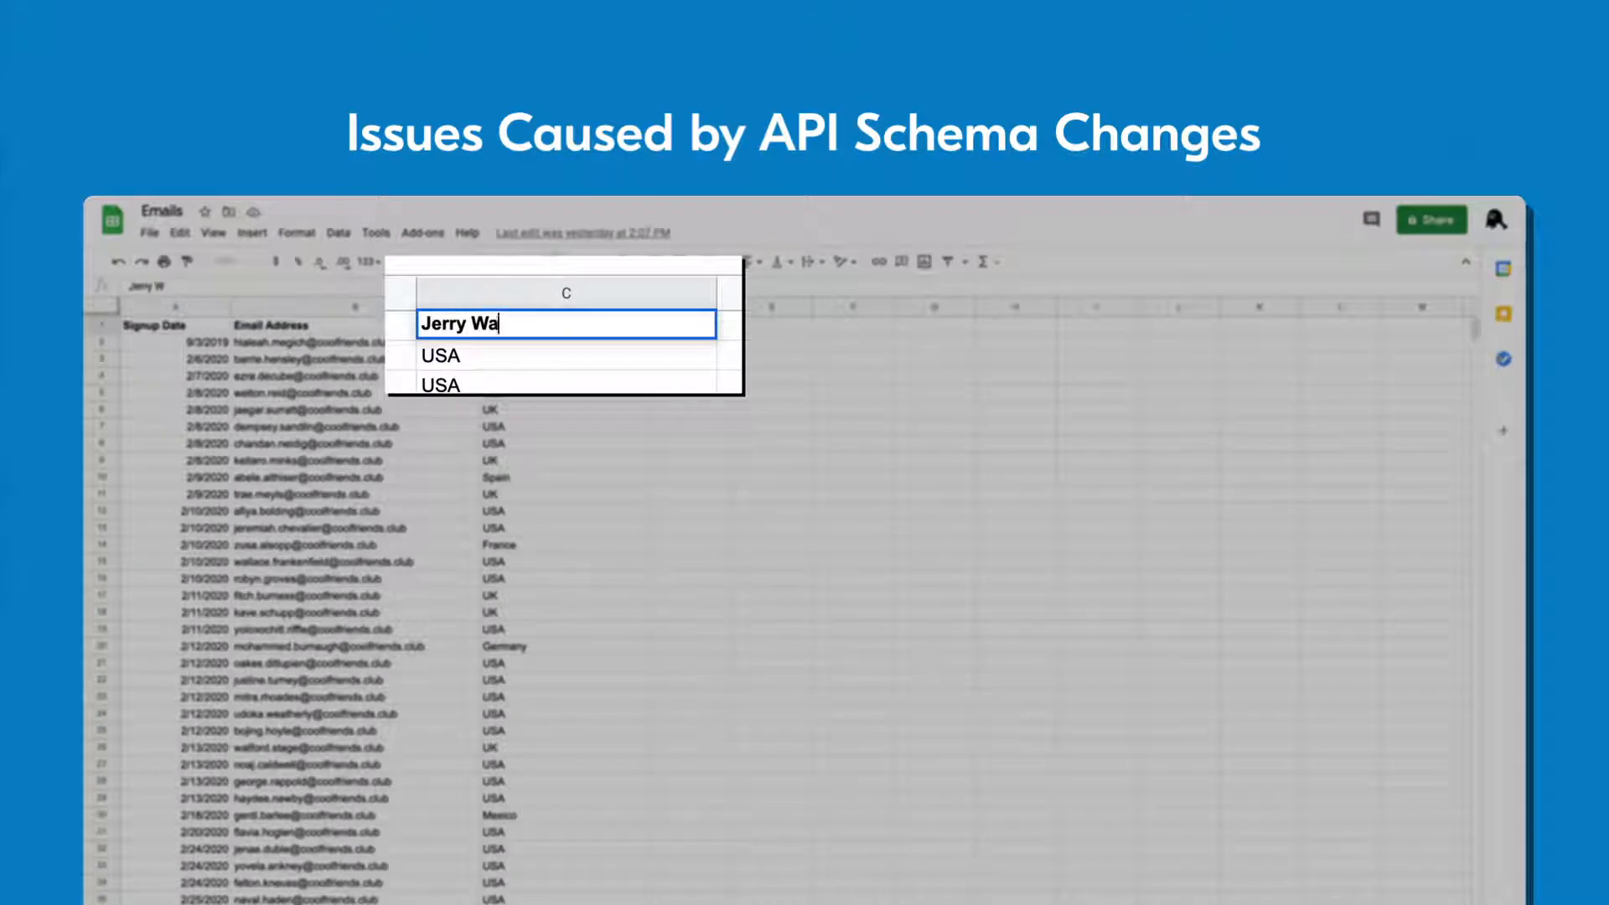